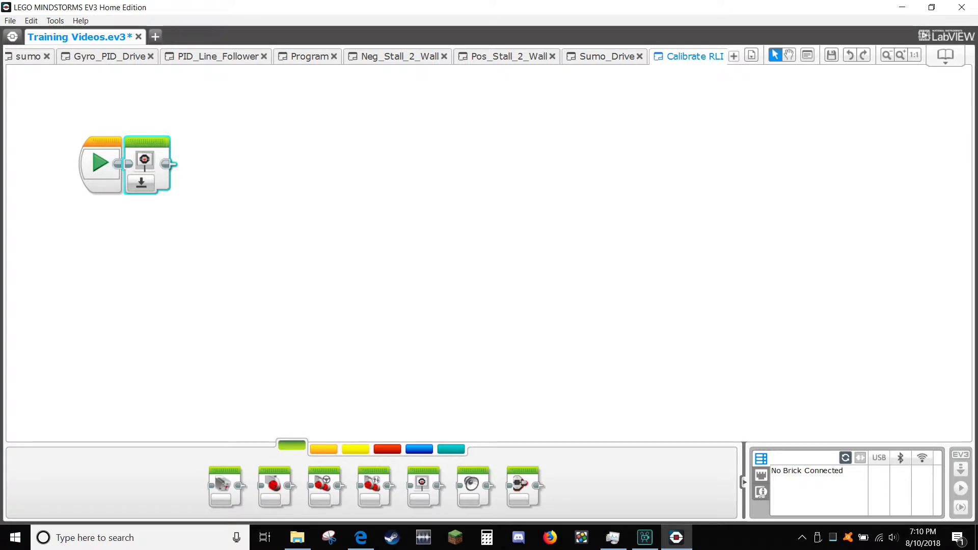
Add a Color Sensor block after the Display block, set to Calibrate > Reflected Light Intensity > Reset
left_click(356, 448)
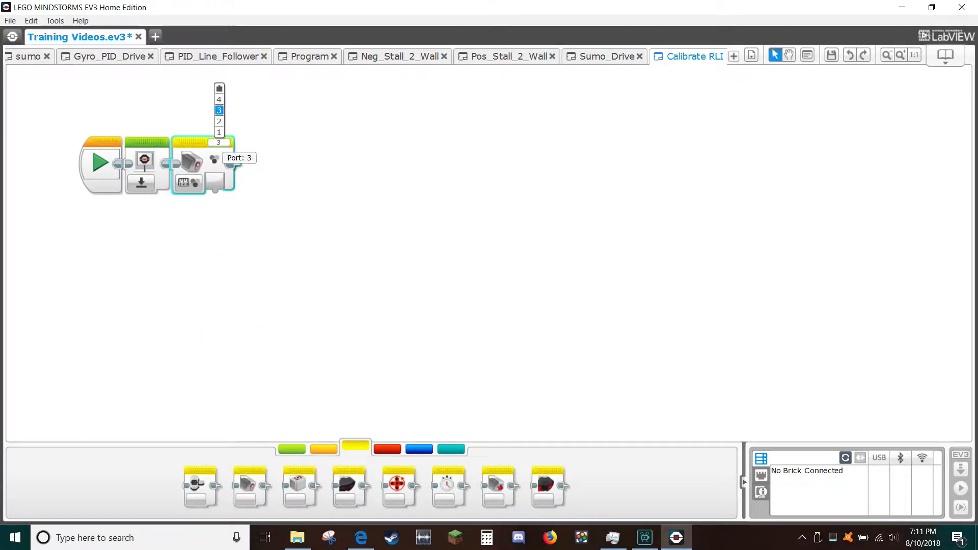
left_click(188, 181)
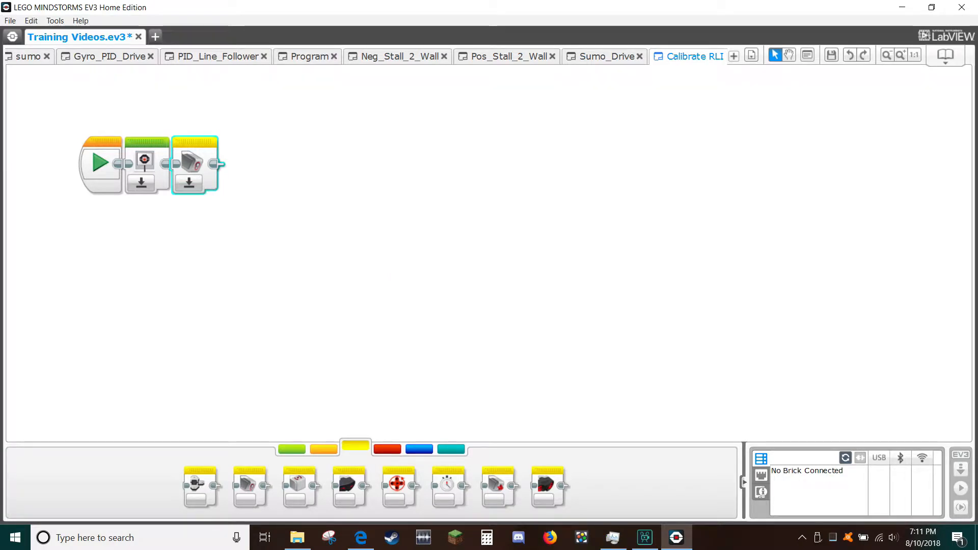
Add Text > Pixels Display blocks showing 'P2 Over B or W?' and the 'Press Top to…' message
left_click(291, 449)
type("P")
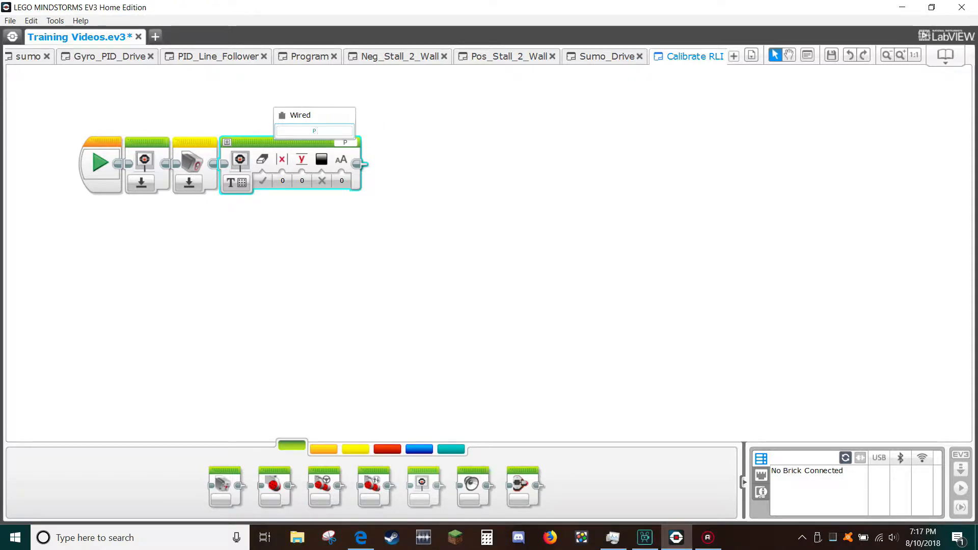
type("2 Over B o")
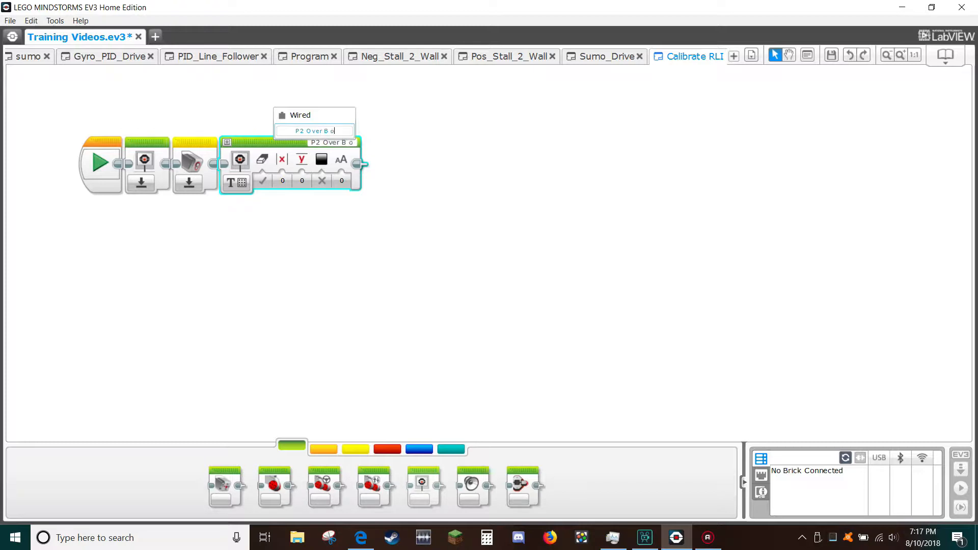
type("r W?")
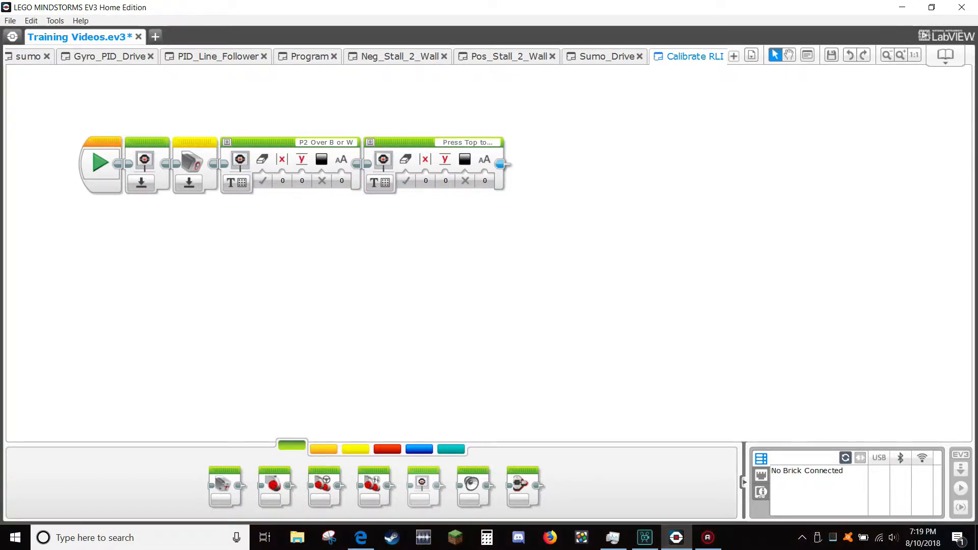
left_click(445, 181)
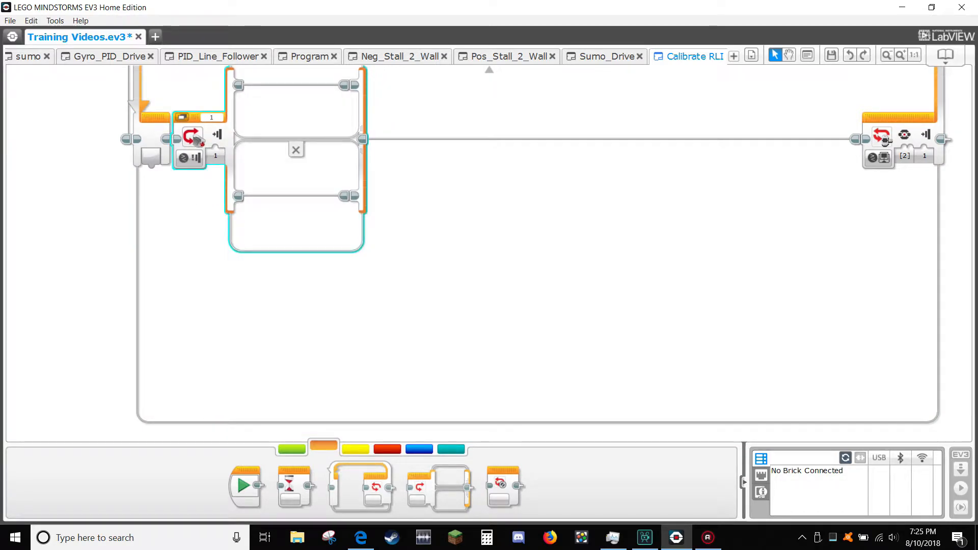
mouse_move(189, 158)
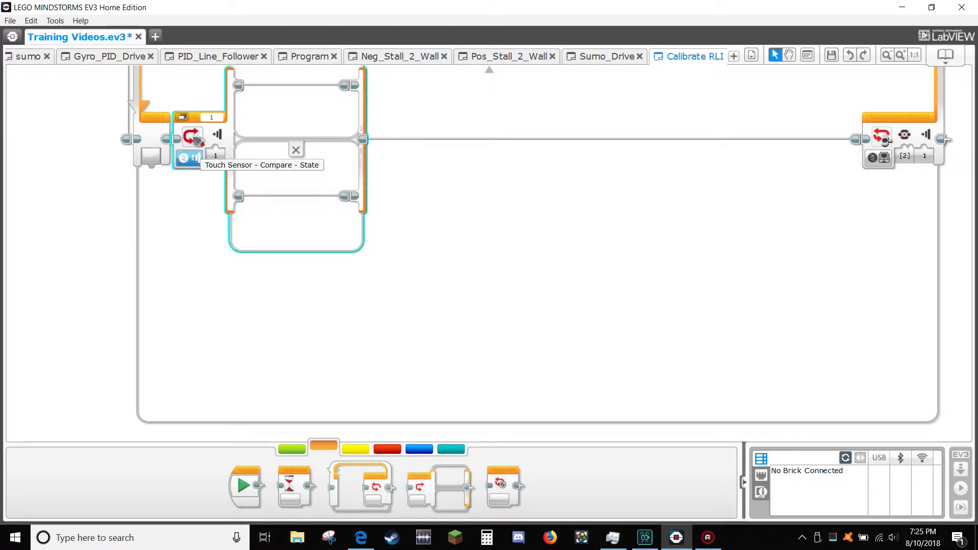
Switch the loop's Switch to Brick Buttons mode and assign buttons to its three cases
left_click(194, 157)
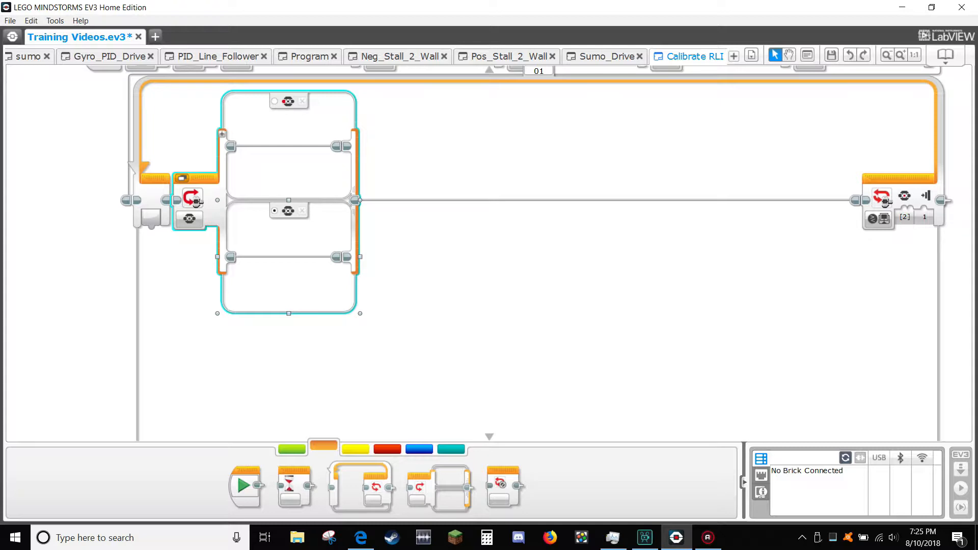
left_click(288, 101)
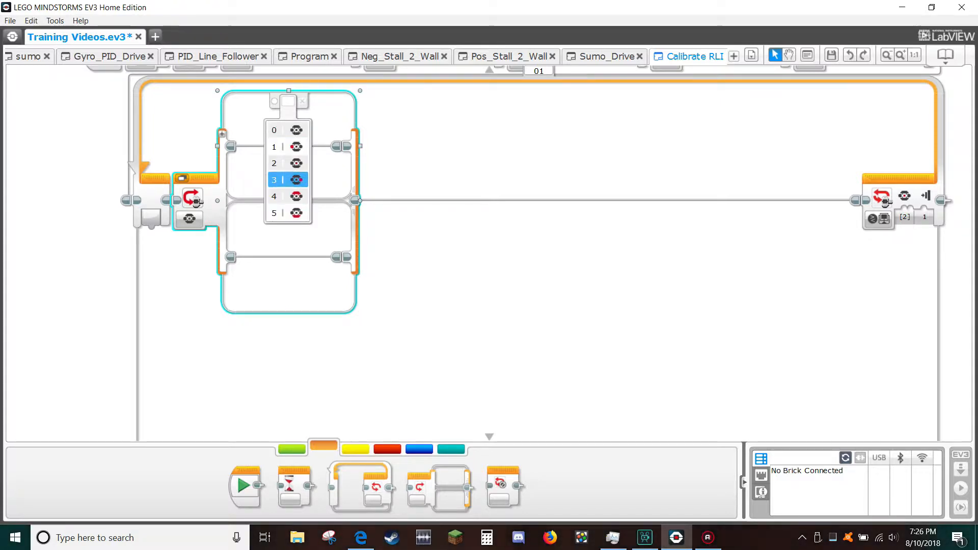
left_click(288, 180)
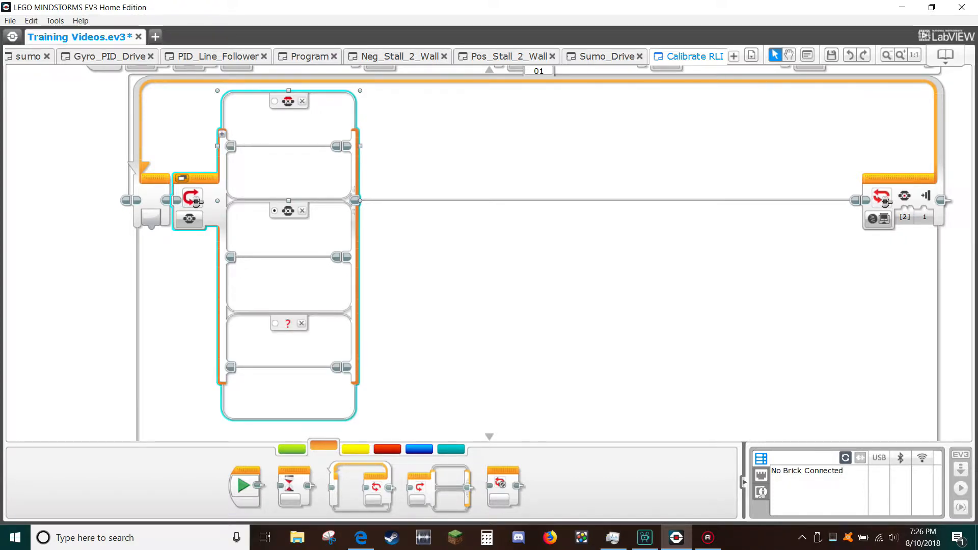
left_click(287, 323)
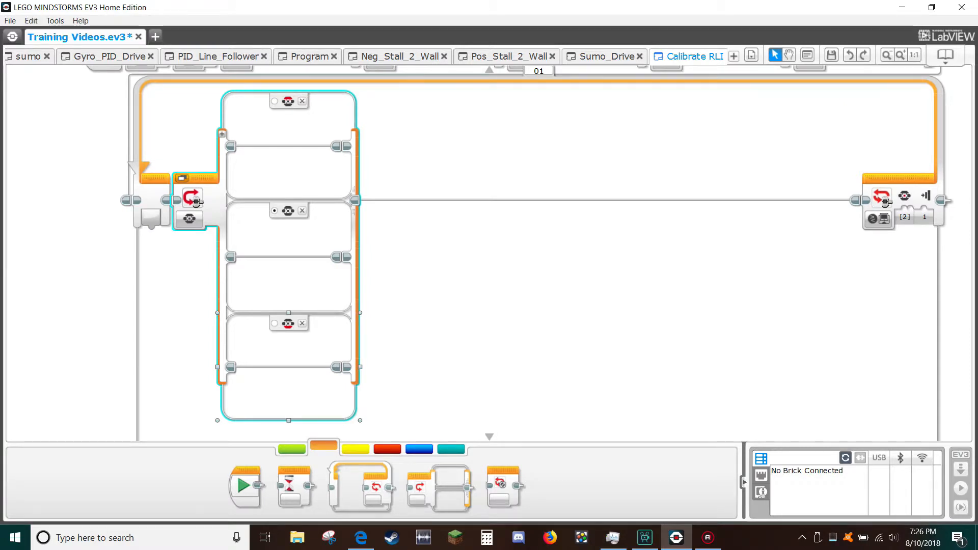
Add a Color Sensor block in the top case measuring Reflected Light Intensity on port 2
left_click(355, 450)
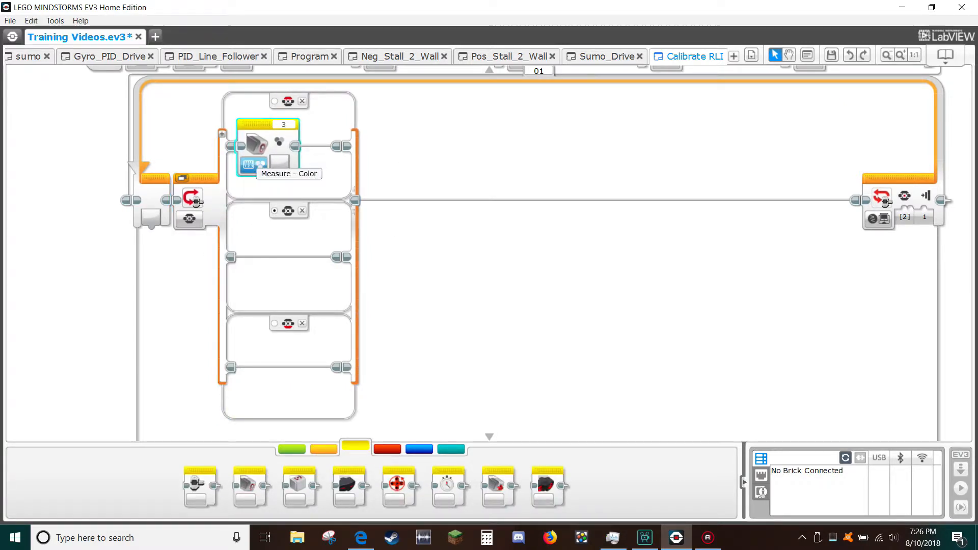
left_click(251, 165)
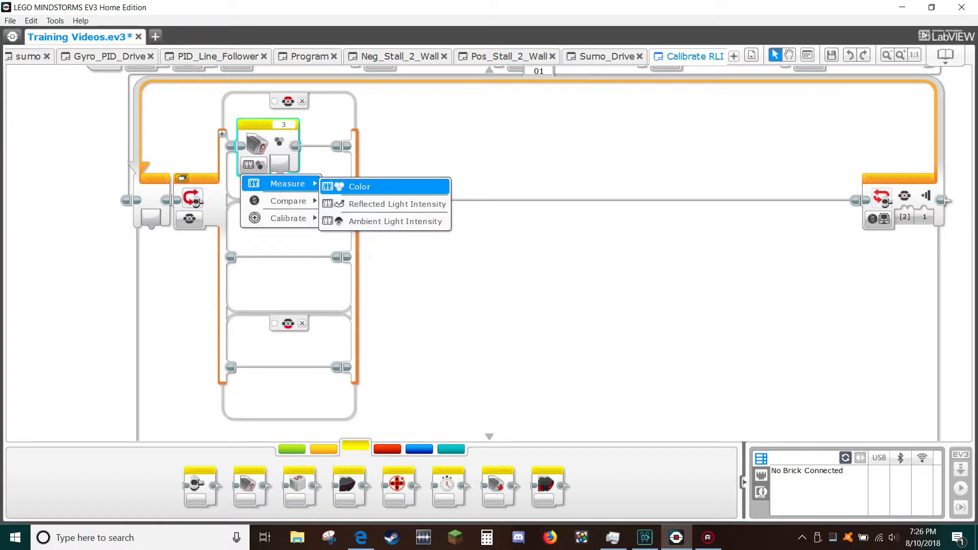
left_click(397, 204)
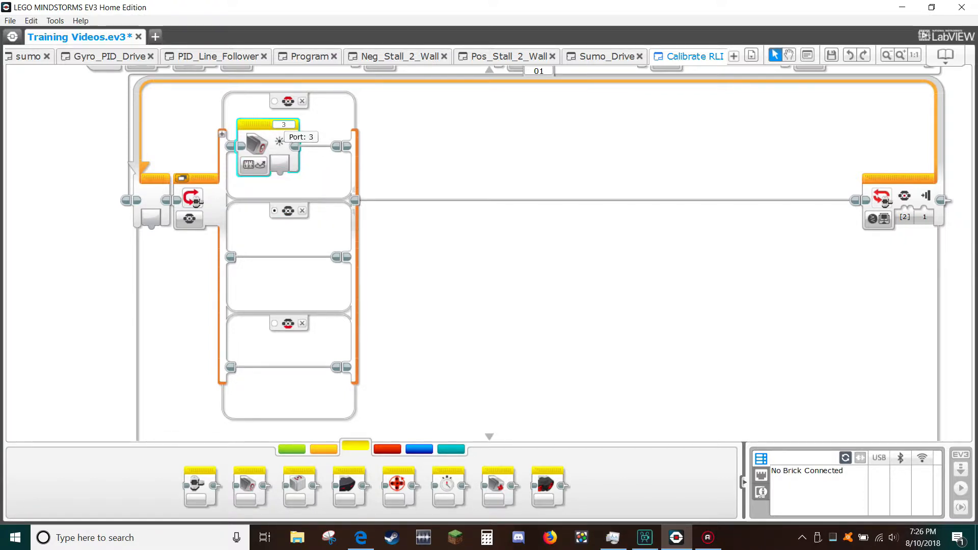
left_click(283, 123)
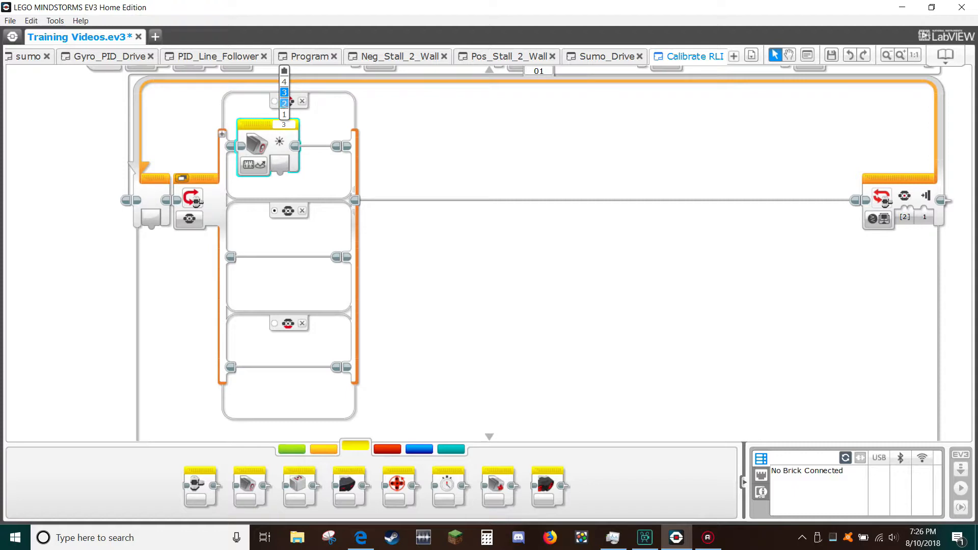
left_click(284, 103)
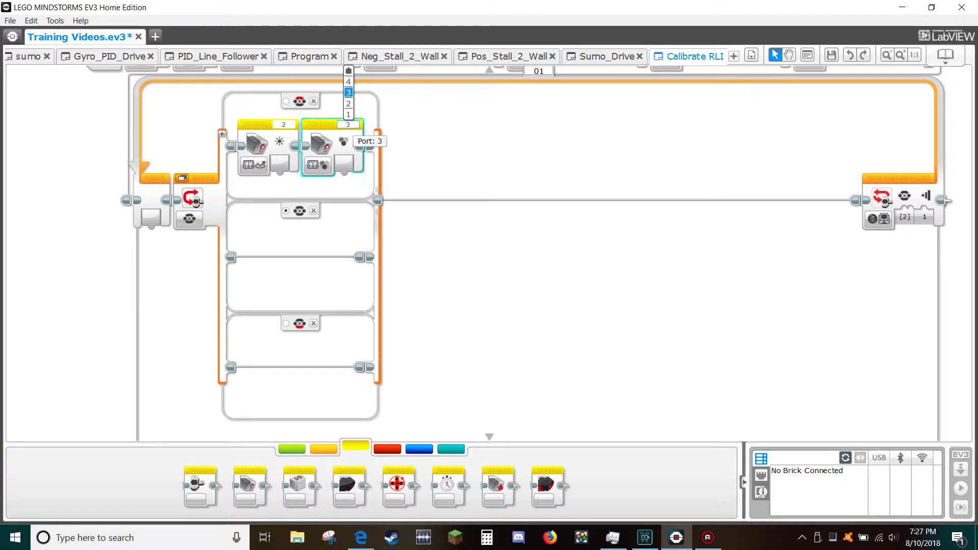
Set the second colour block to port 2 and Calibrate > Minimum for reflected light
left_click(348, 103)
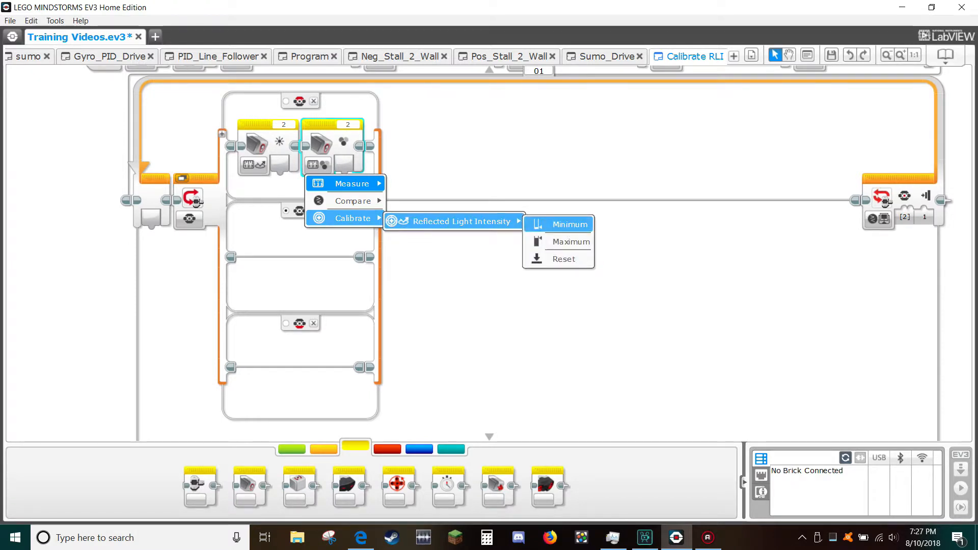
left_click(568, 225)
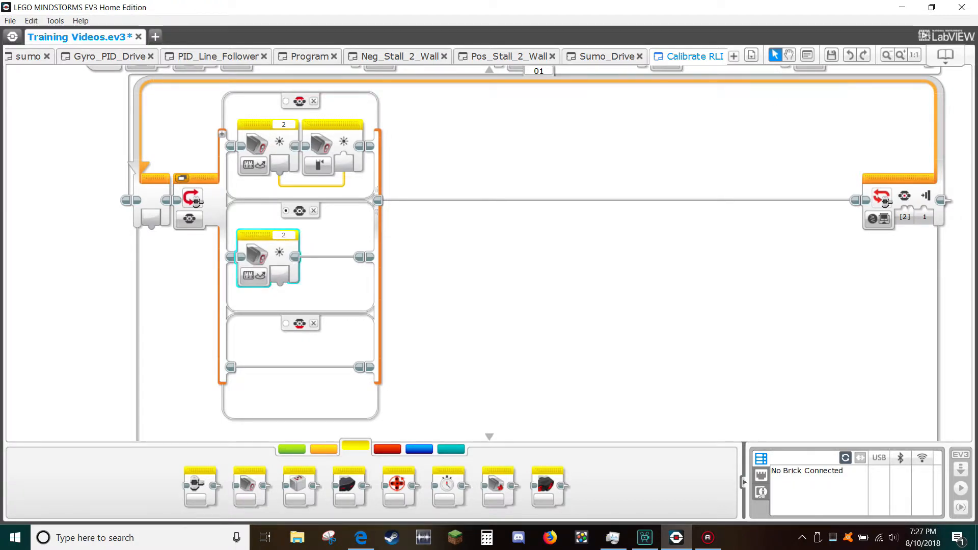
left_click(291, 448)
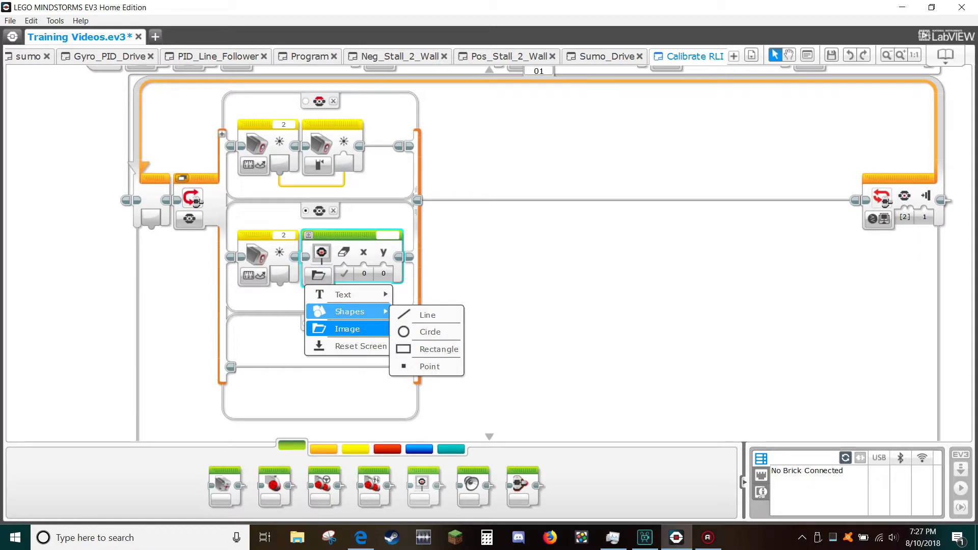
Set the middle-case display's text field to Wired instead of MINDSTORMS
left_click(343, 294)
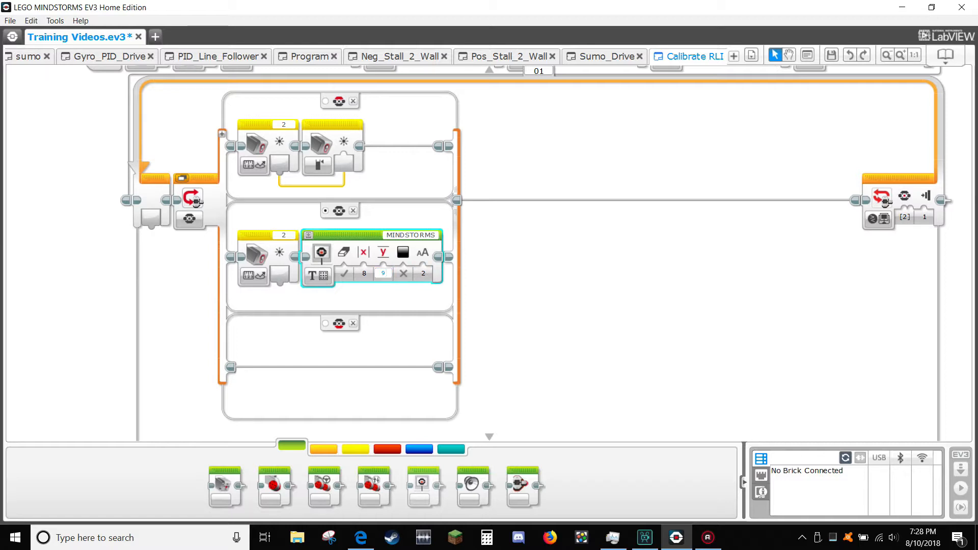
mouse_move(382, 273)
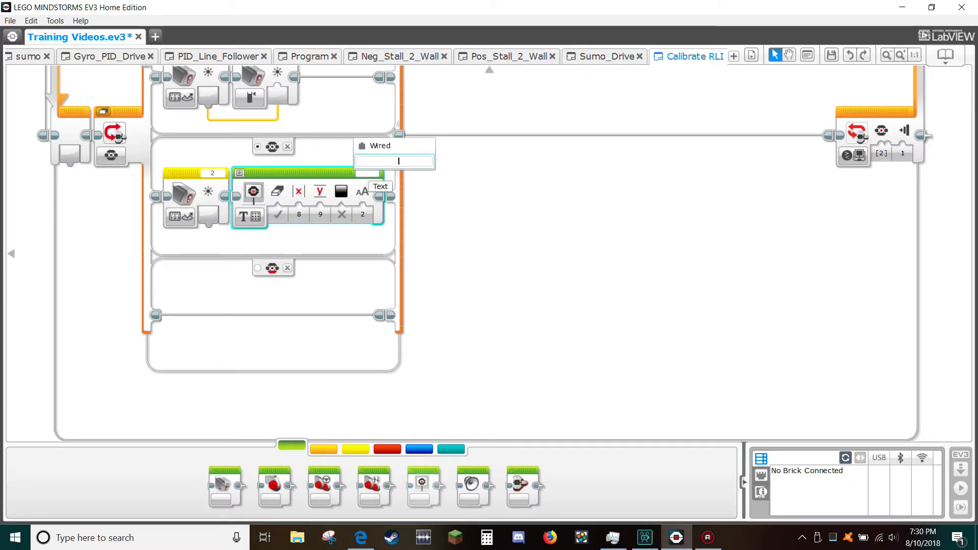
Add a Text - Grid Display block after the first, wired to the port-2 light reading
scroll("up", 3)
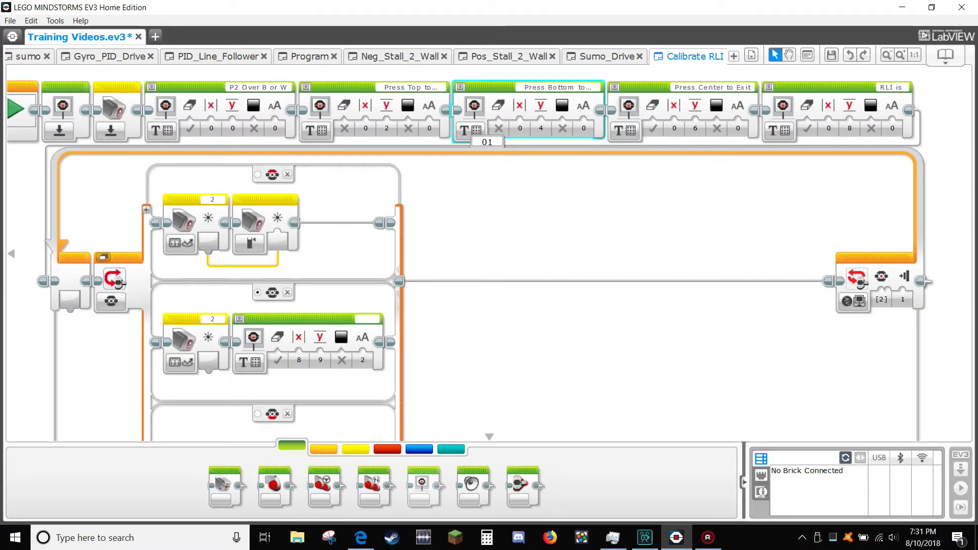
left_click(806, 127)
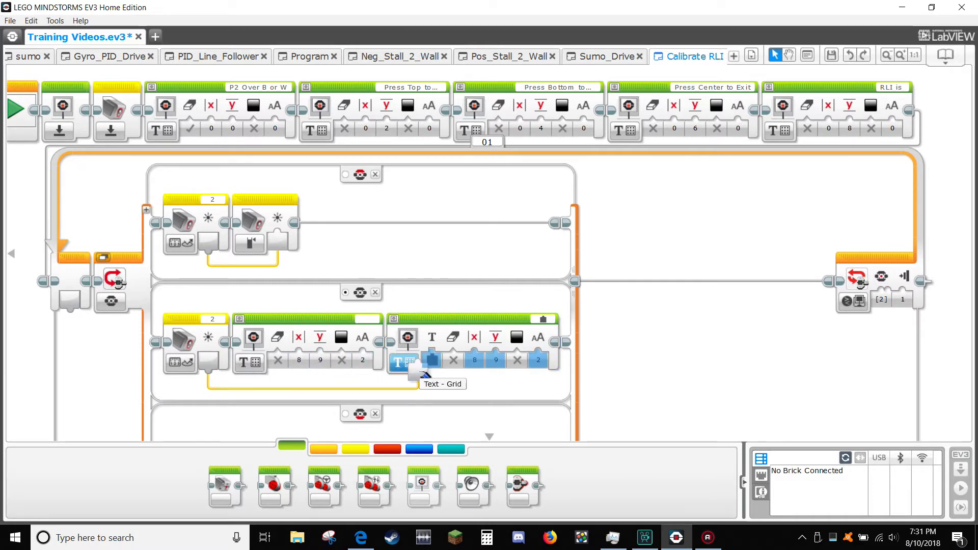
mouse_move(430, 371)
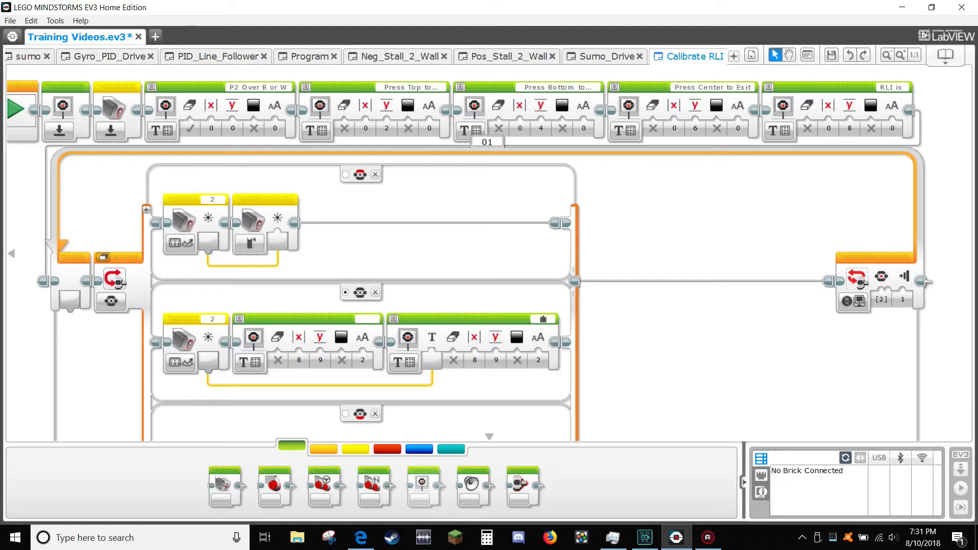
Copy the port-2 sensor and calibrate blocks into the bottom case and change the copy's Calibrate mode
scroll("down", 3)
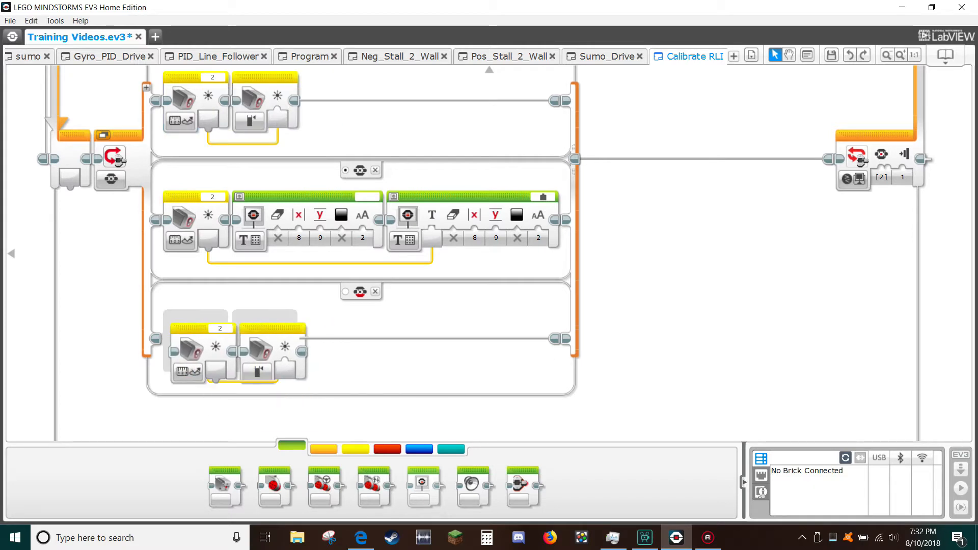
mouse_move(250, 355)
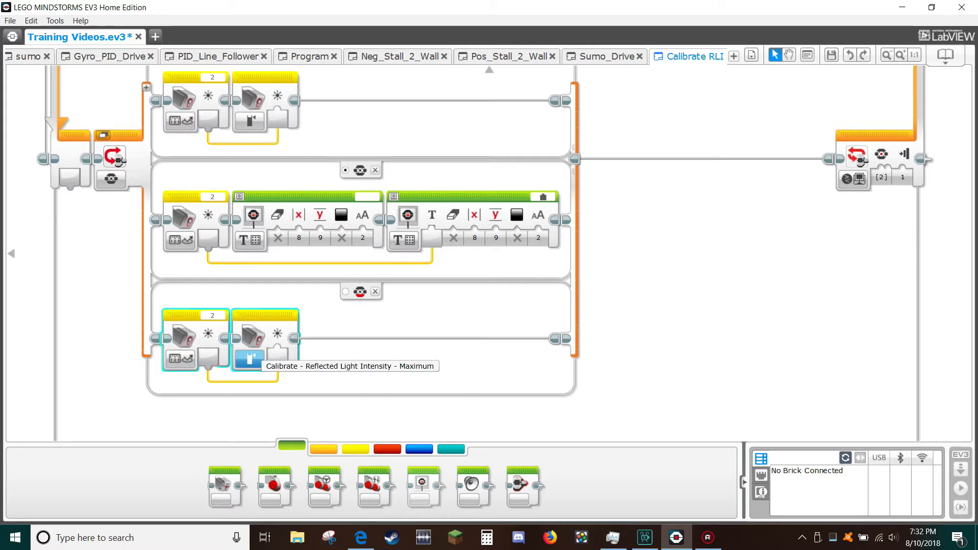
left_click(248, 360)
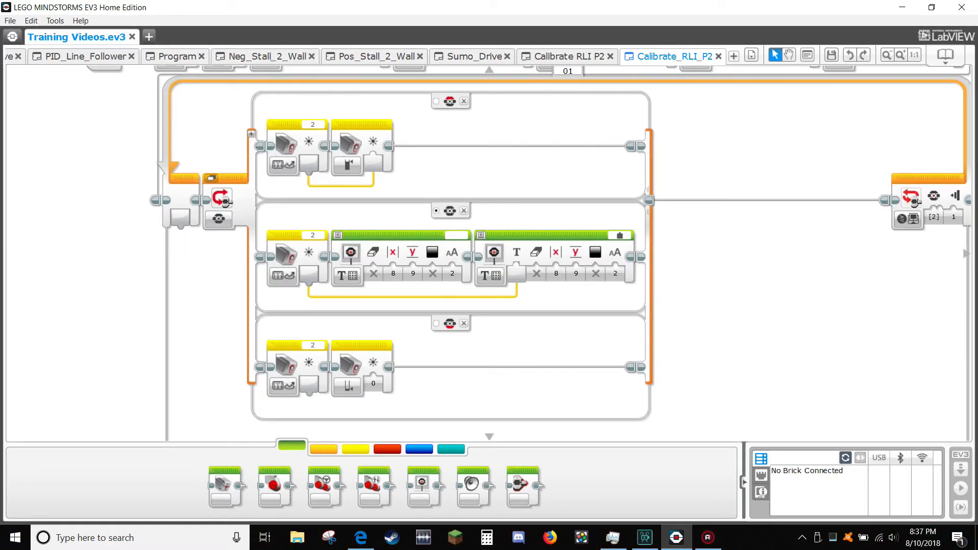
Add a 1-second Wait block after the button switch inside the loop
left_click(323, 448)
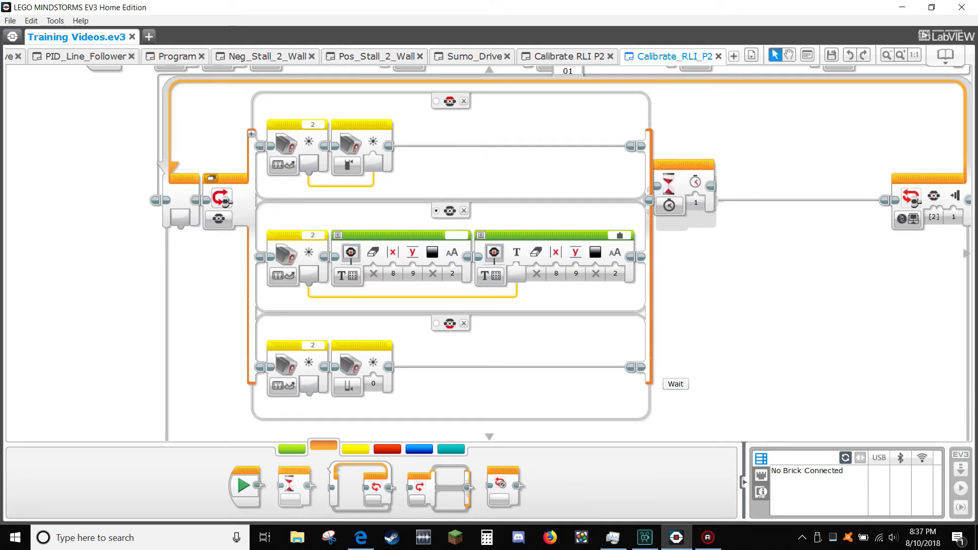
left_click(685, 199)
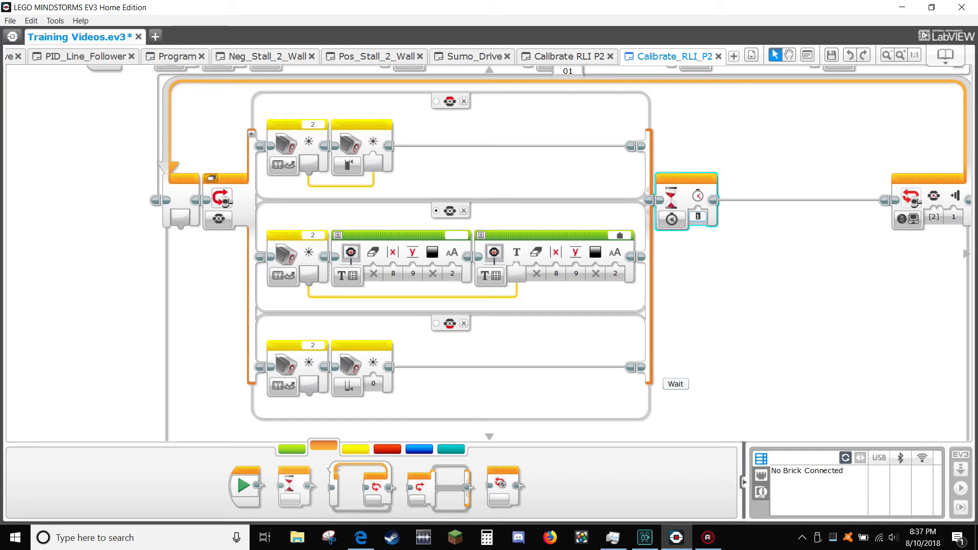
left_click(697, 216)
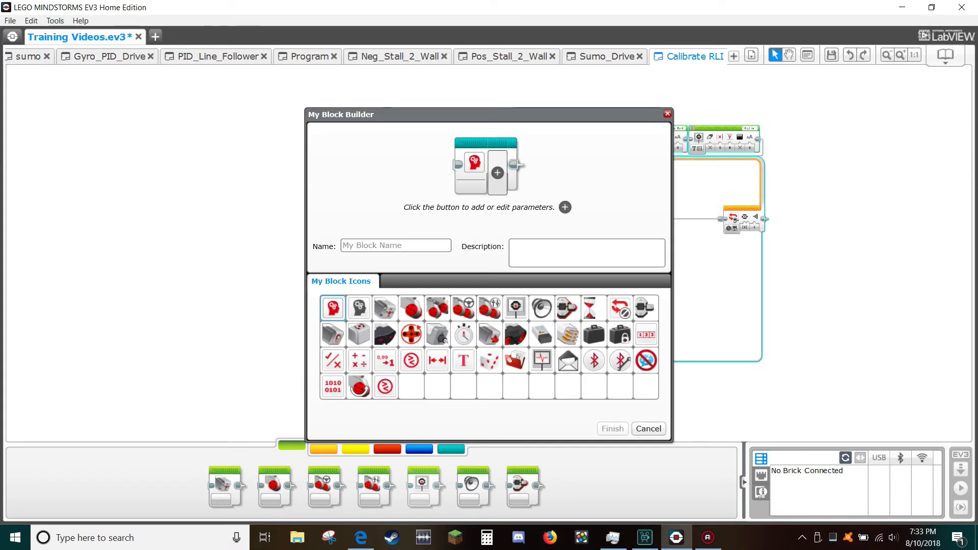
Give the My Block a light sensor icon, name Calibrate_RLI_P2, a port 2 black/white description, and finish
left_click(333, 335)
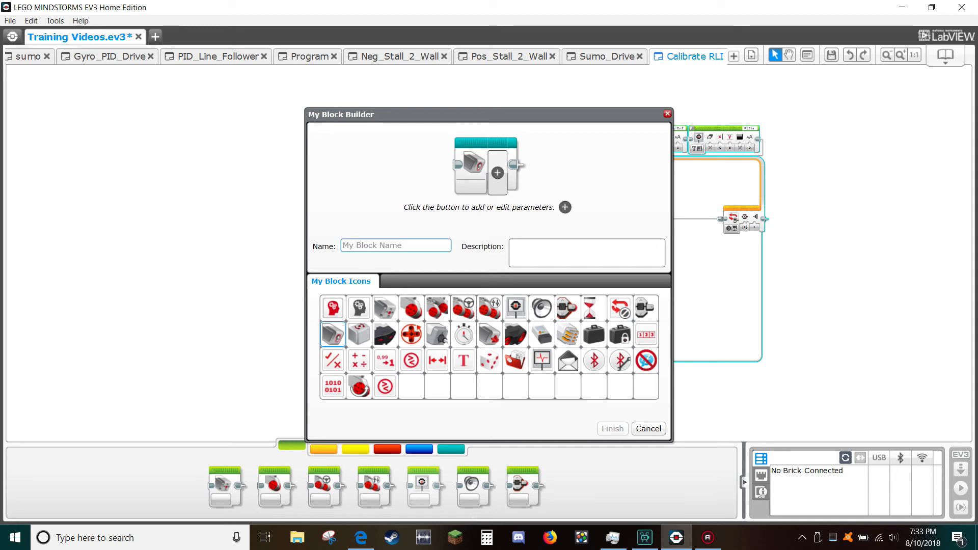
type("Calibrate_RLI")
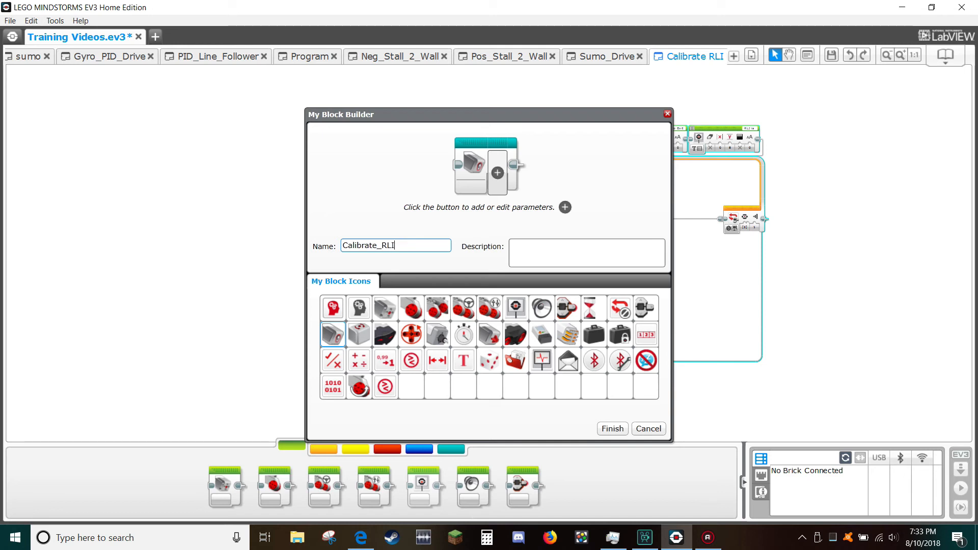
type("_P2")
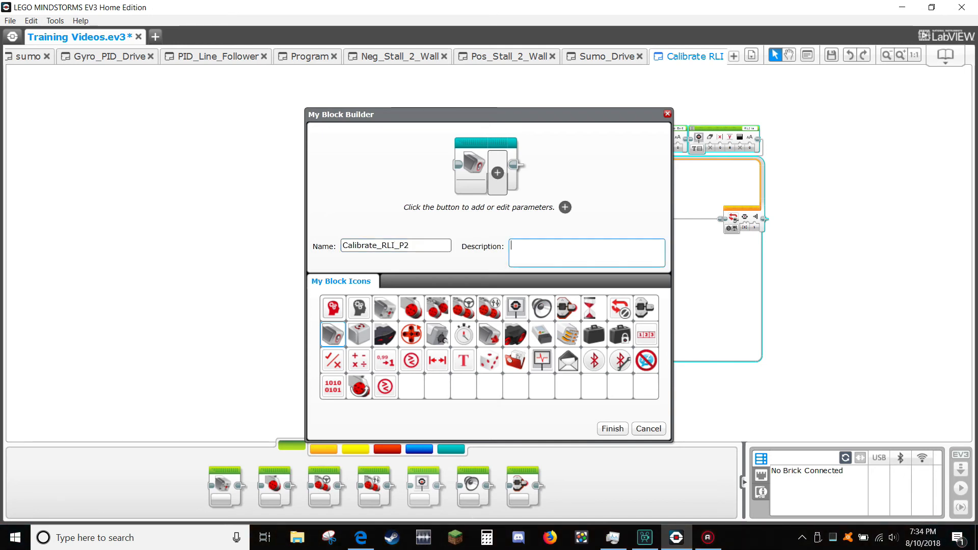
type("Calibrat")
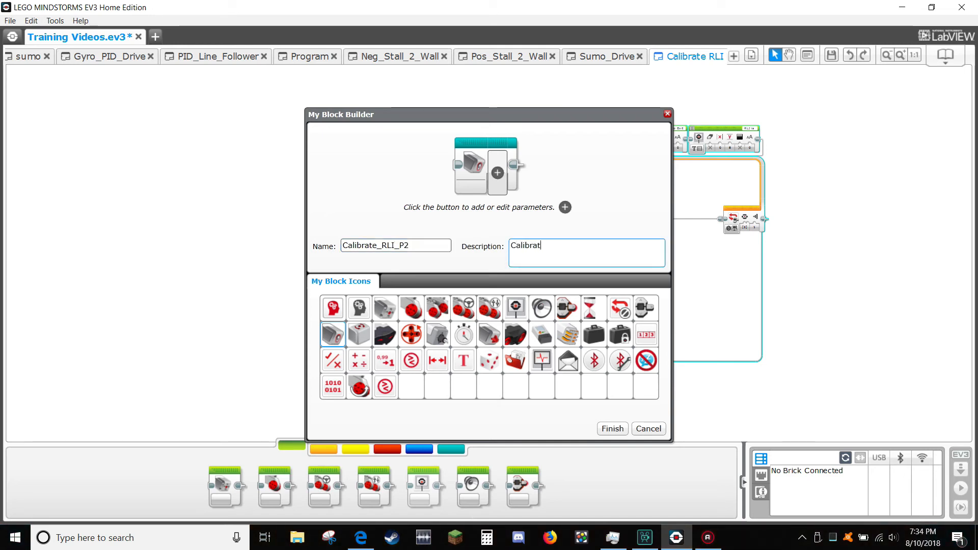
type("es Black and")
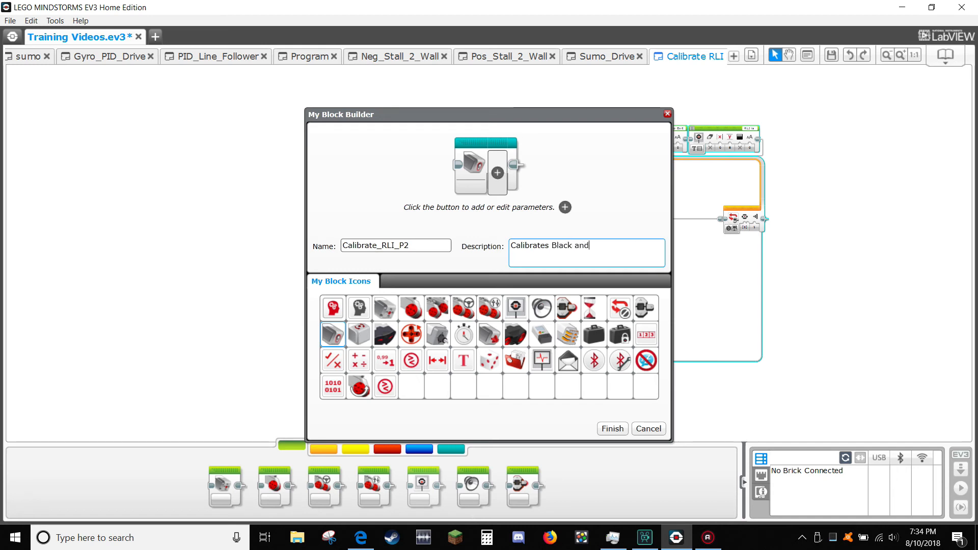
type("White")
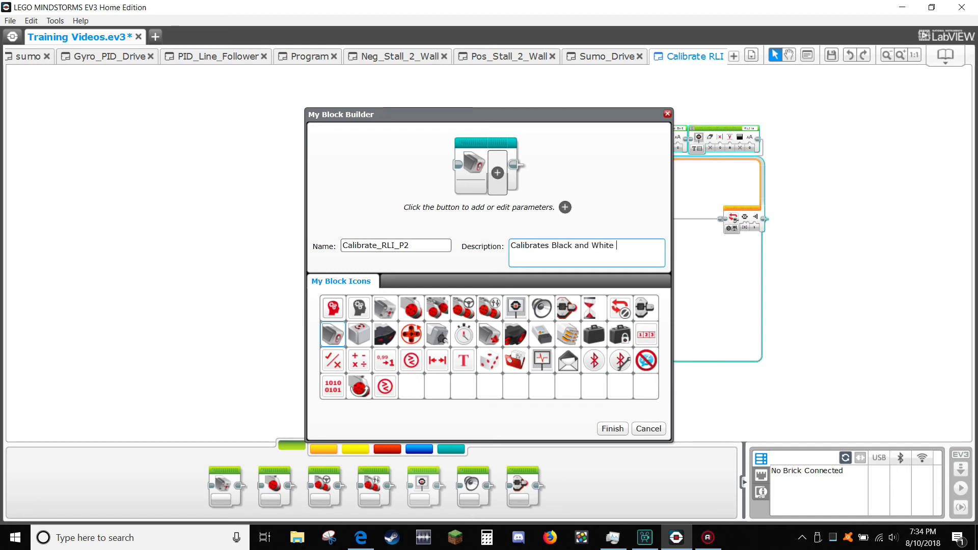
type("on the light")
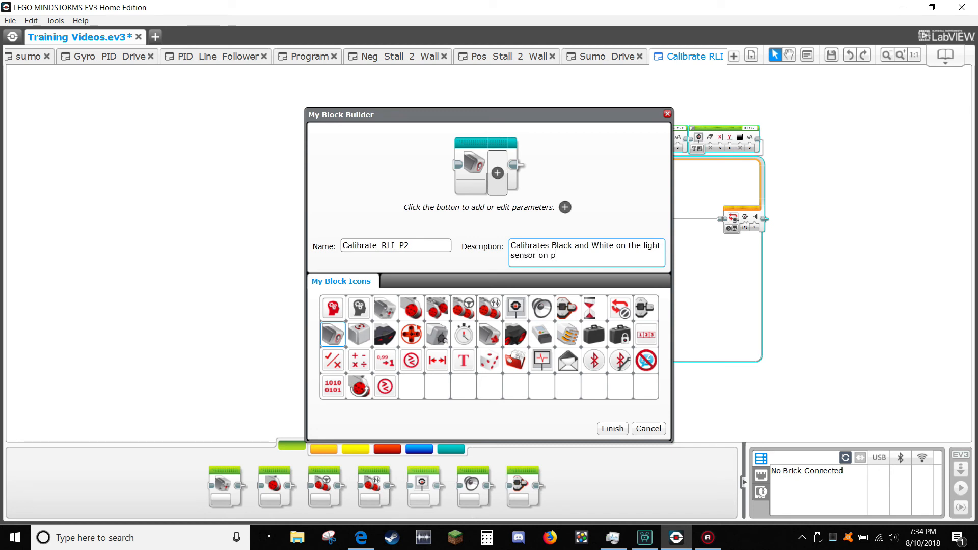
type("ort 2")
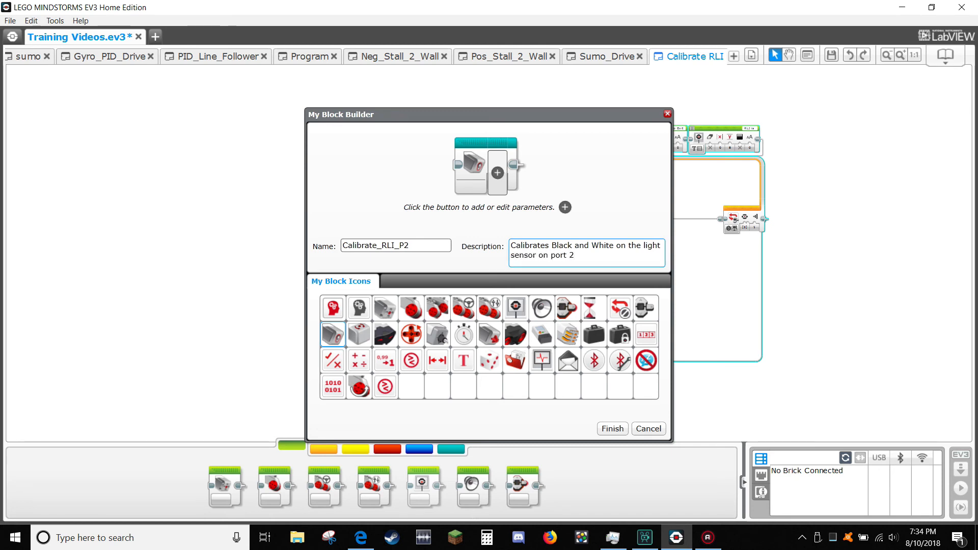
left_click(612, 429)
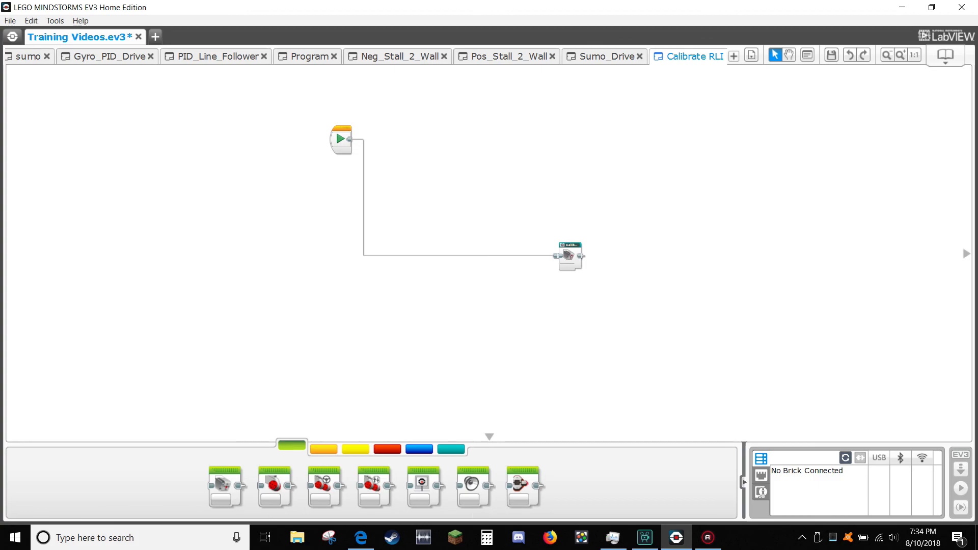